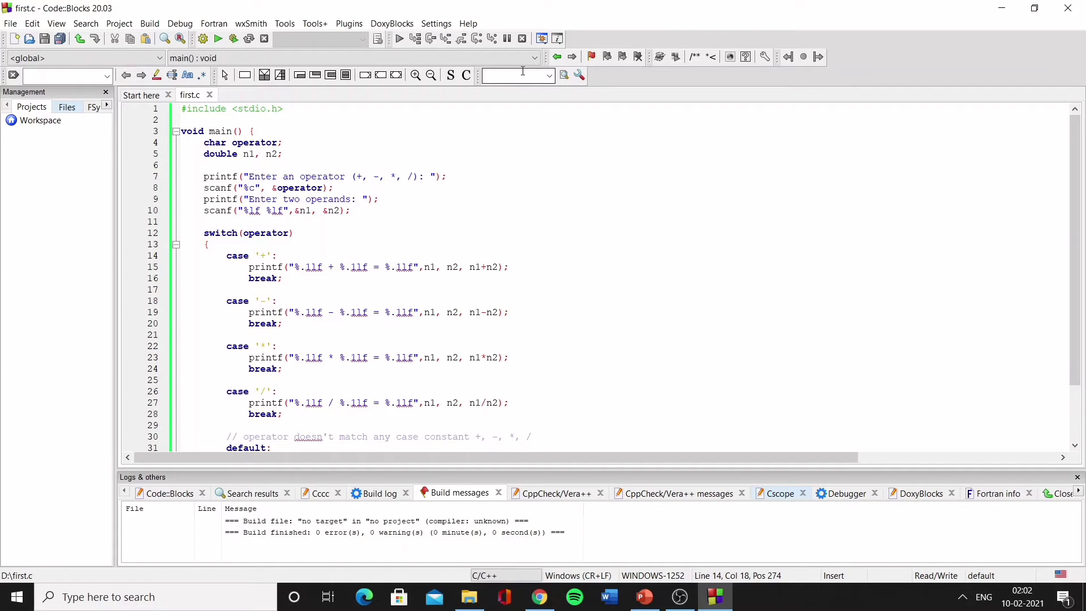
Build and run first.c, entering operator + with operands 8 and 9 to get 17.0.
click(277, 255)
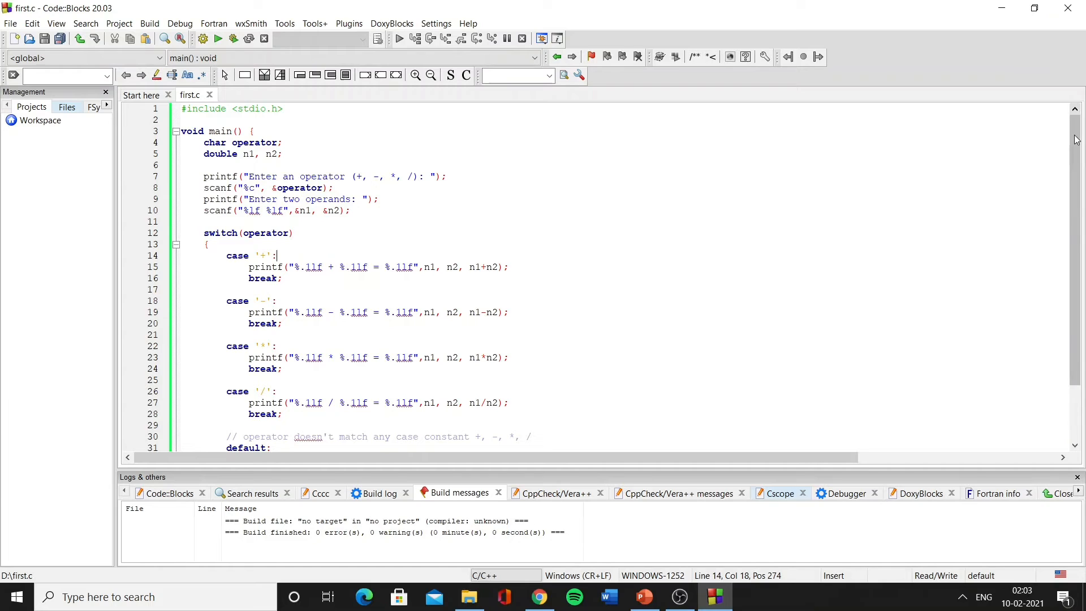
scroll(down, 3)
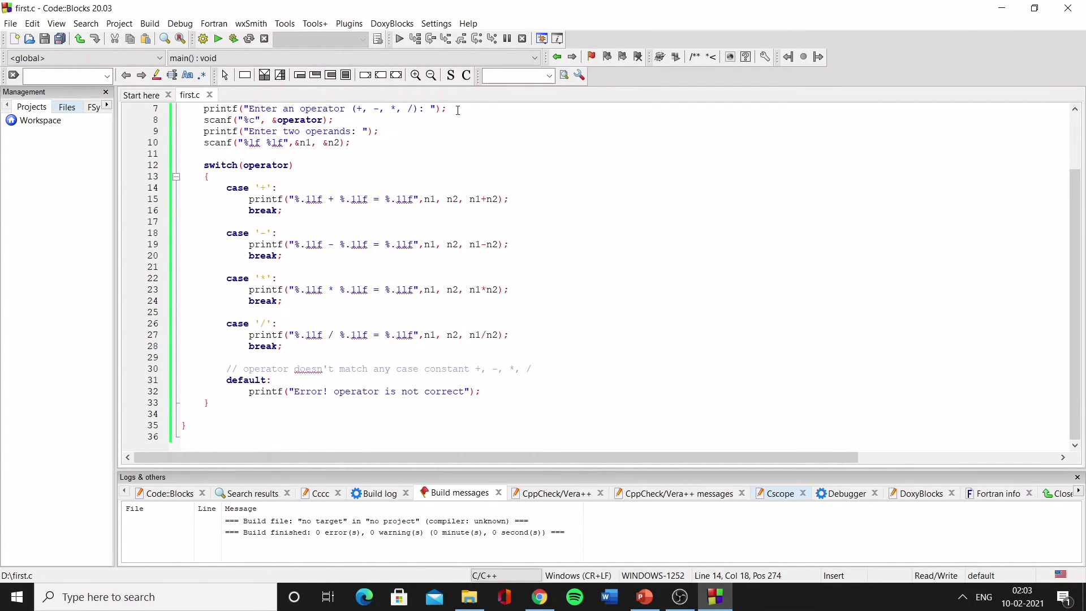
mouse_move(265, 442)
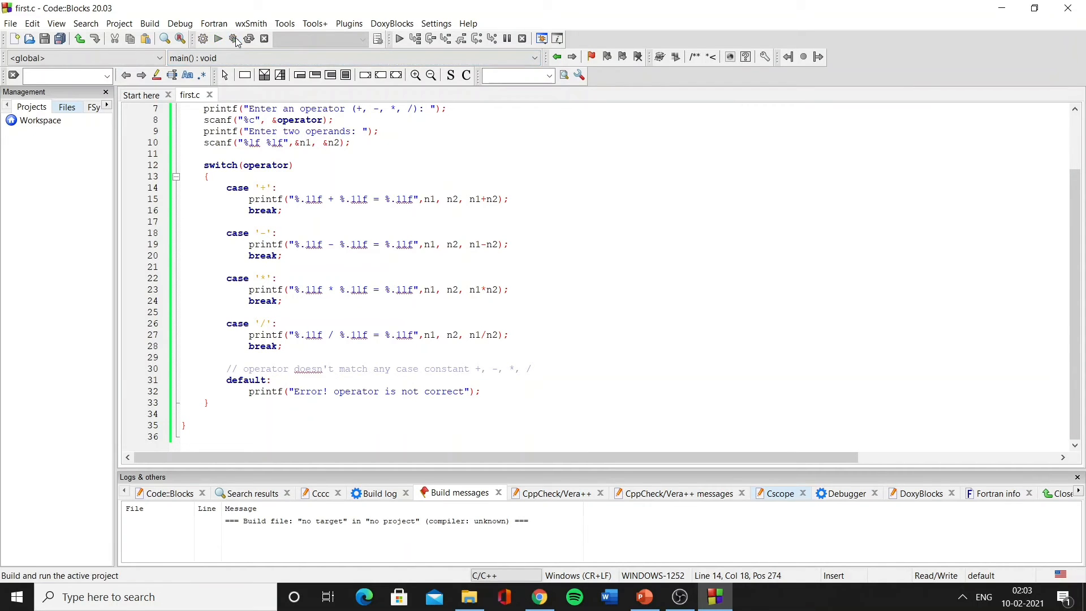
click(234, 39)
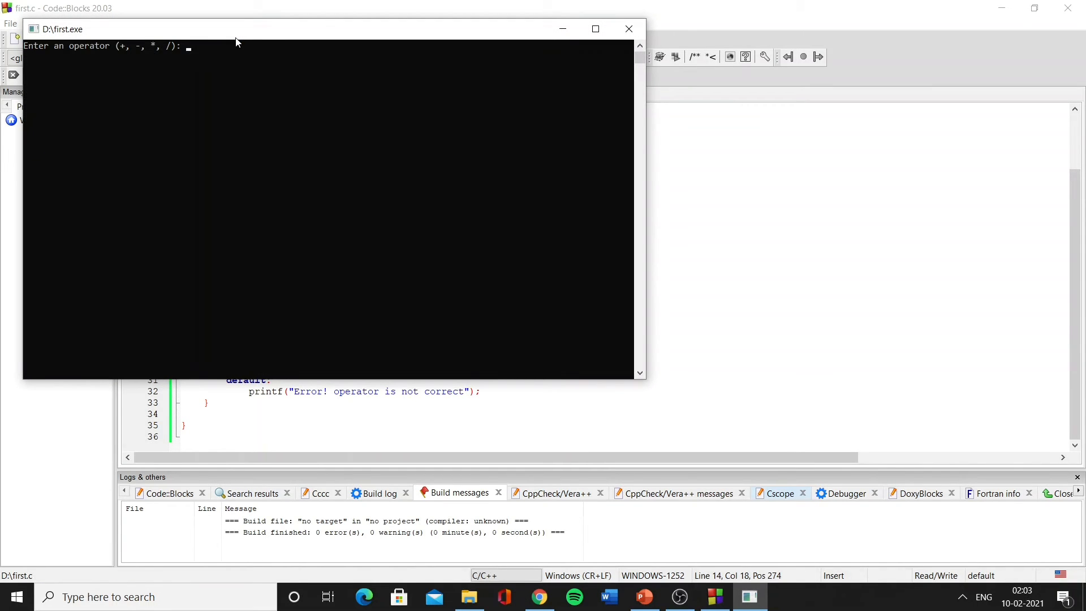
text(+)
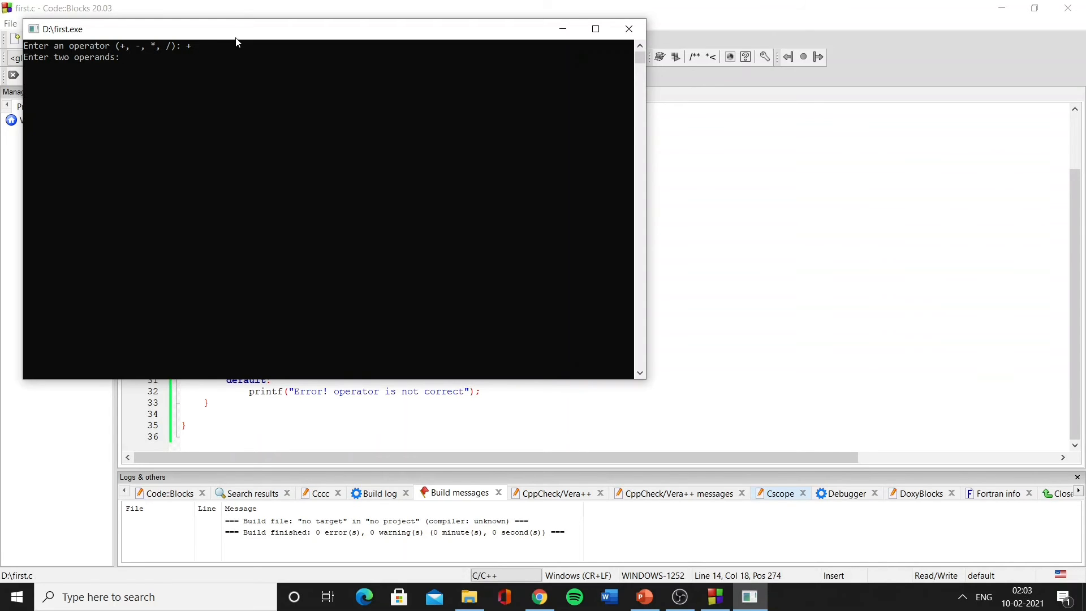
text(8 9)
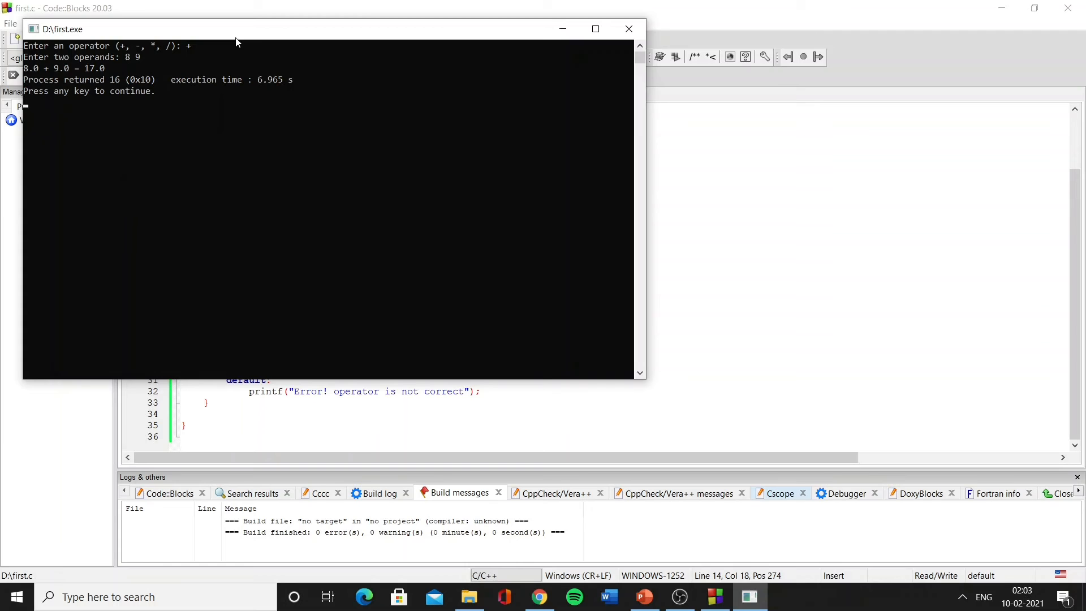
mouse_move(436, 70)
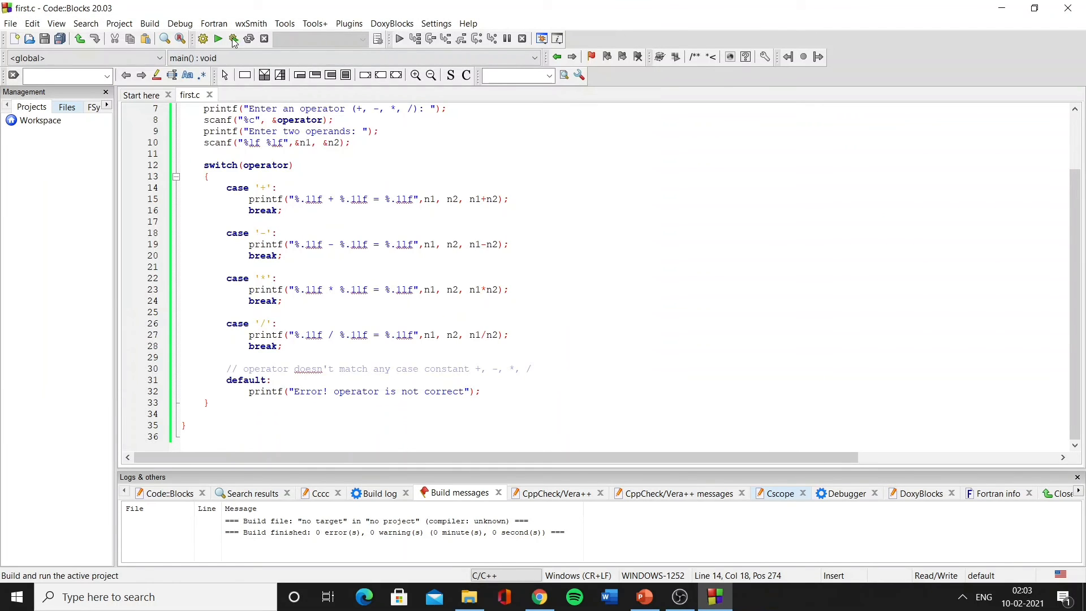
Rerun the calculator with operator * and operands 6 and 5, then close the console.
click(232, 39)
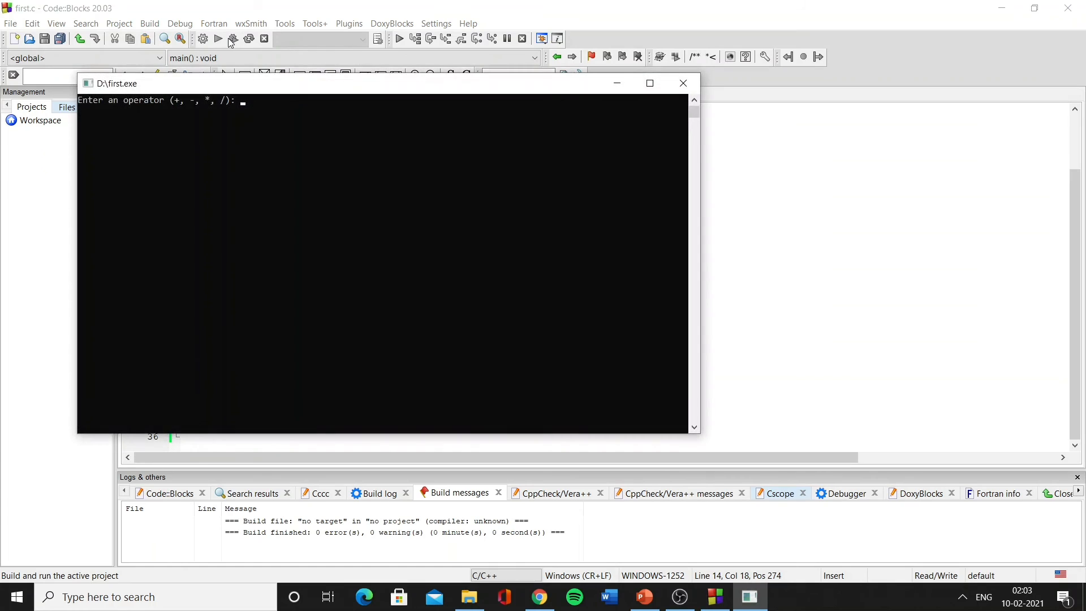
text(*)
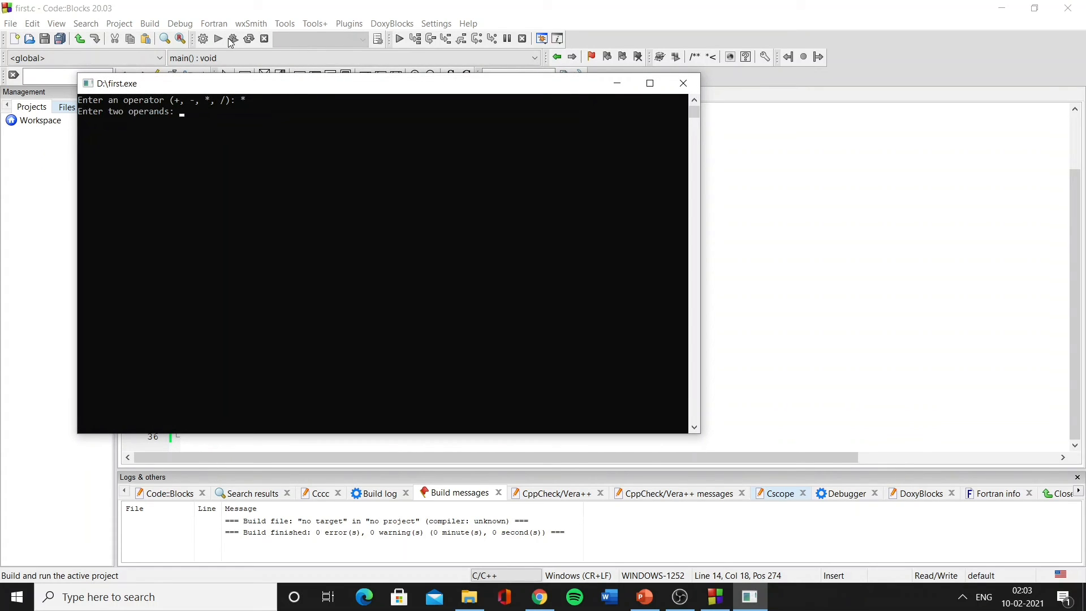
text(6 5)
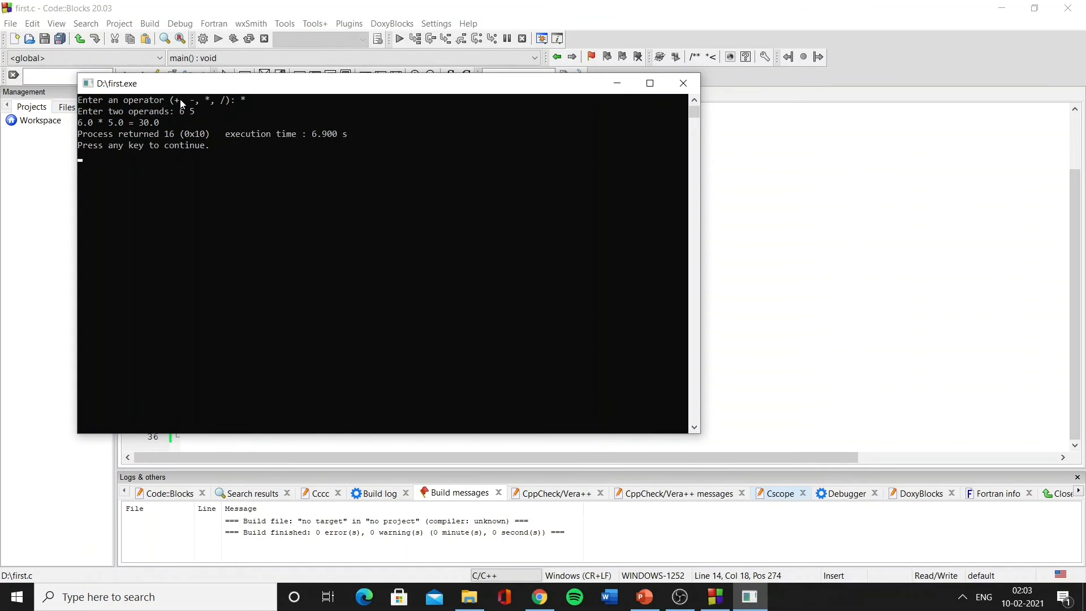
click(682, 83)
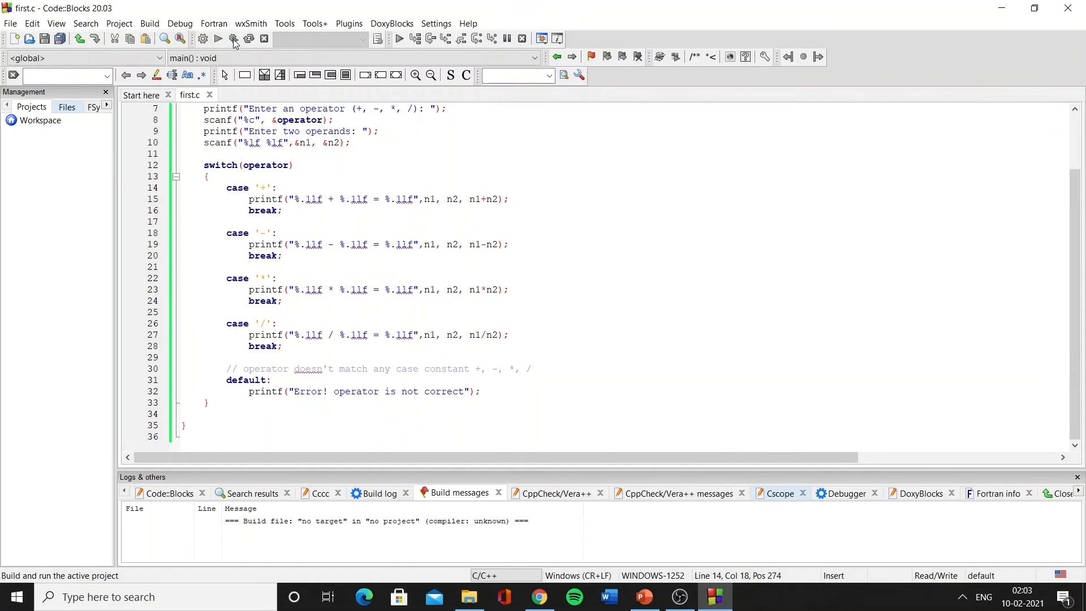
Rerun the calculator with invalid operator # and operands 9 and 8.
click(218, 39)
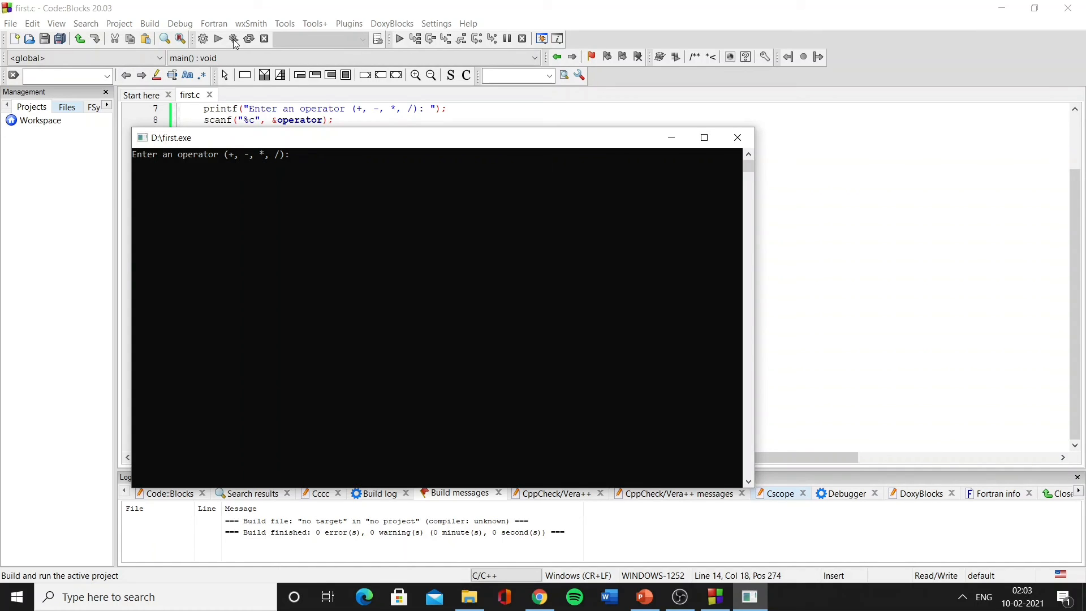
text(#)
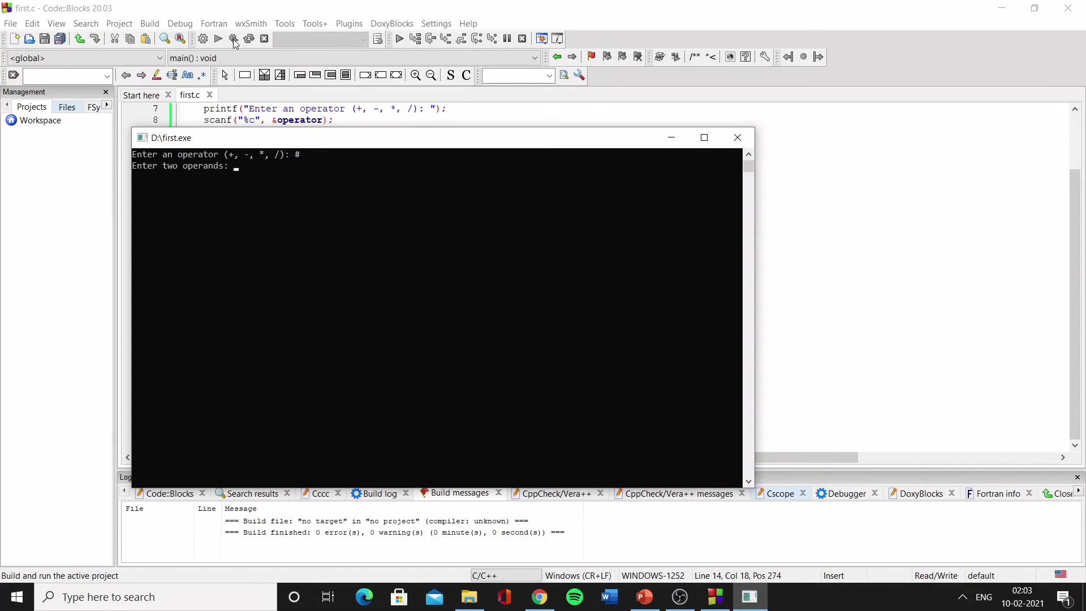
text(9)
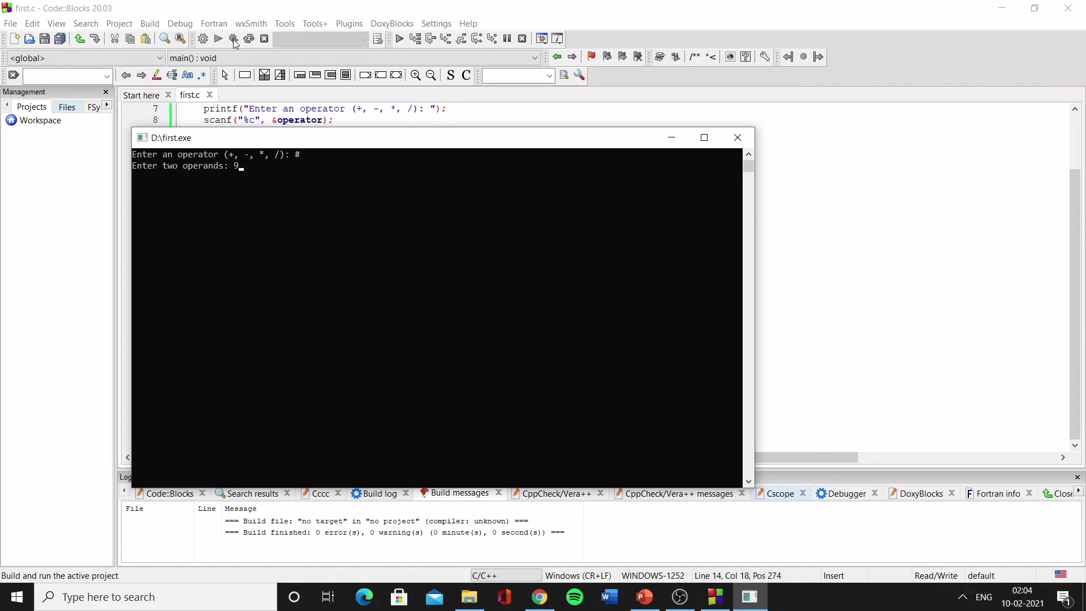
text(8)
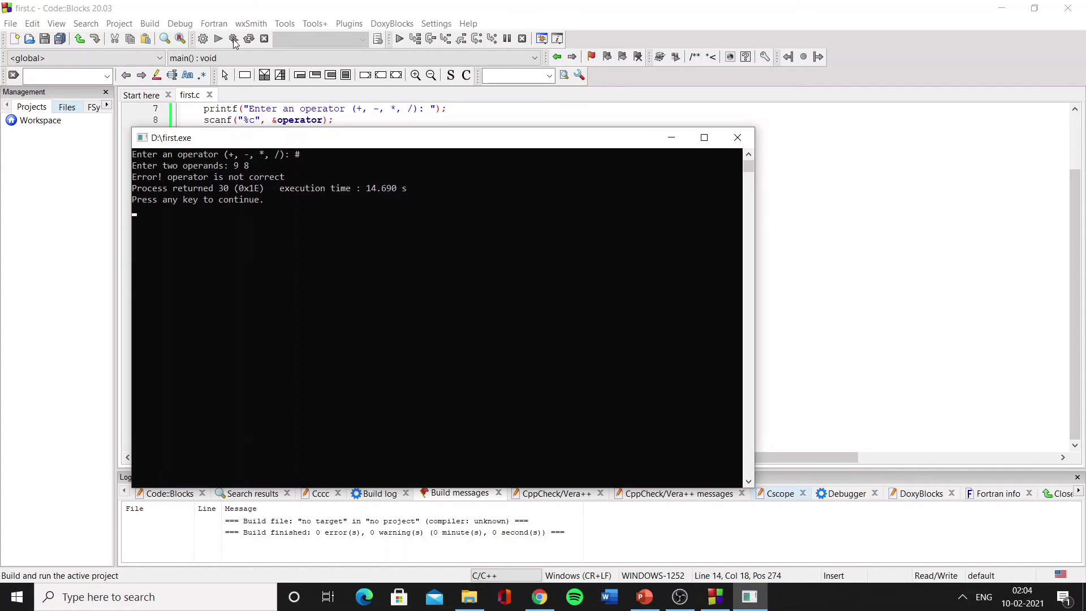